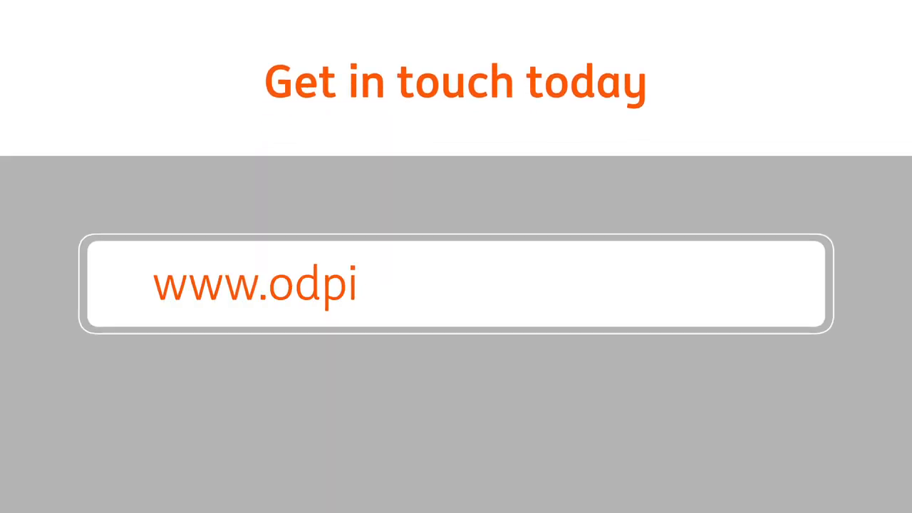
{"action": "type", "text": ".org/projects/egeria"}
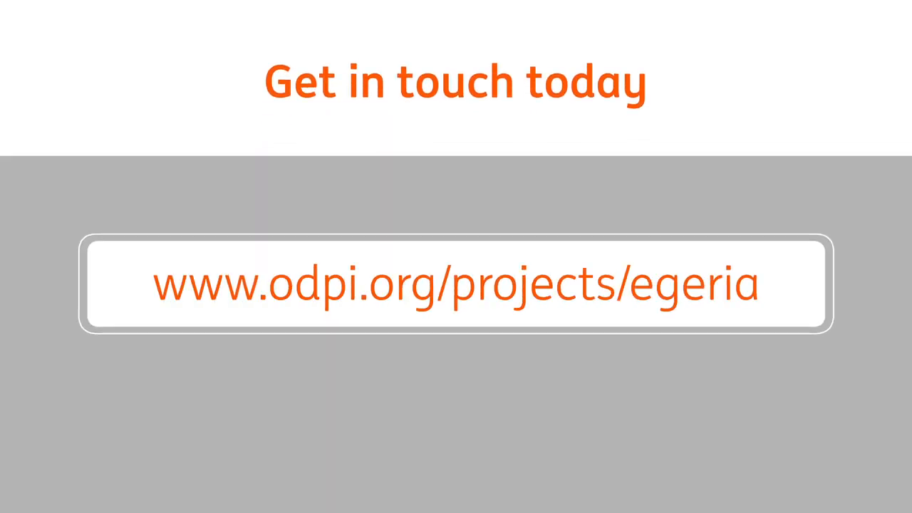